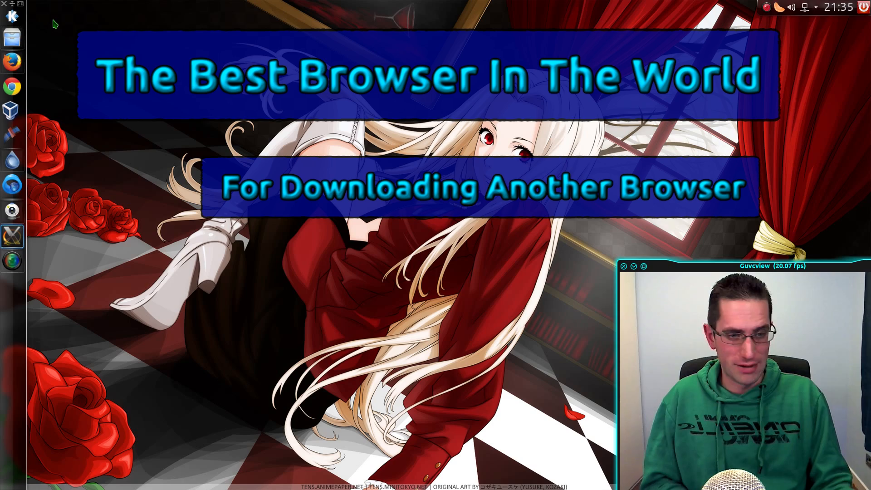
mouse_move(116, 48)
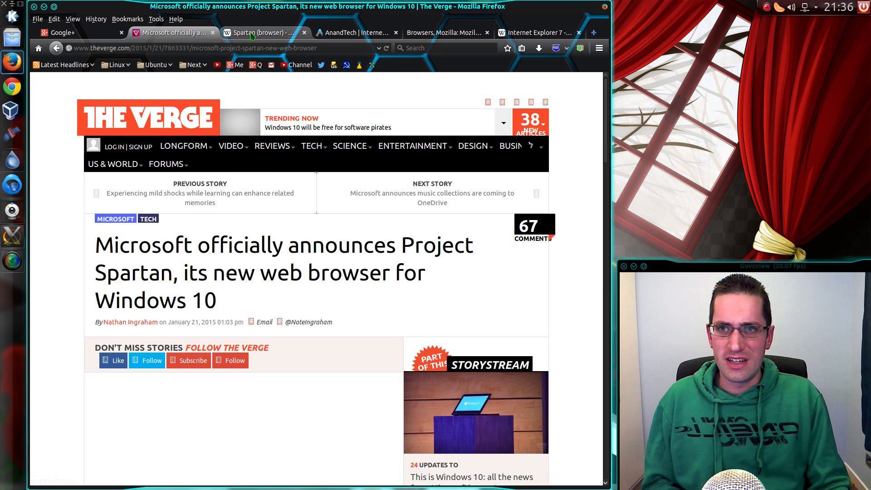
Switch to the Wikipedia tab for the Spartan (browser) article.
left_click(266, 32)
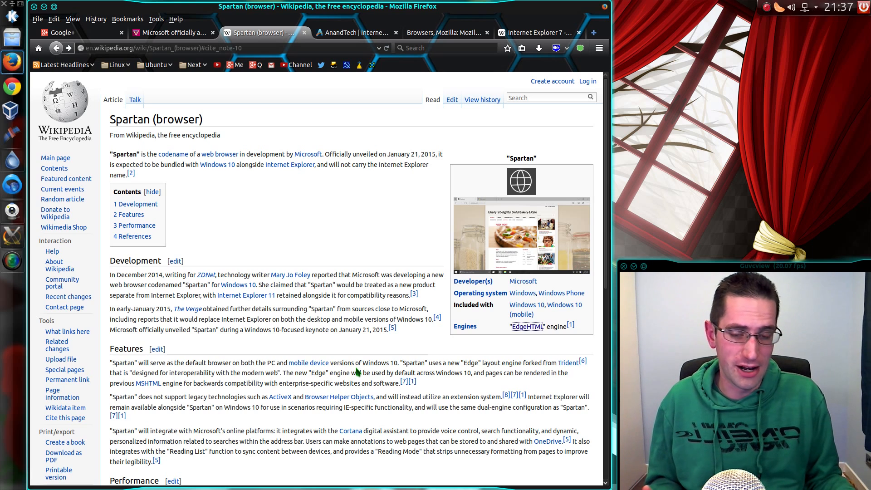
mouse_move(380, 374)
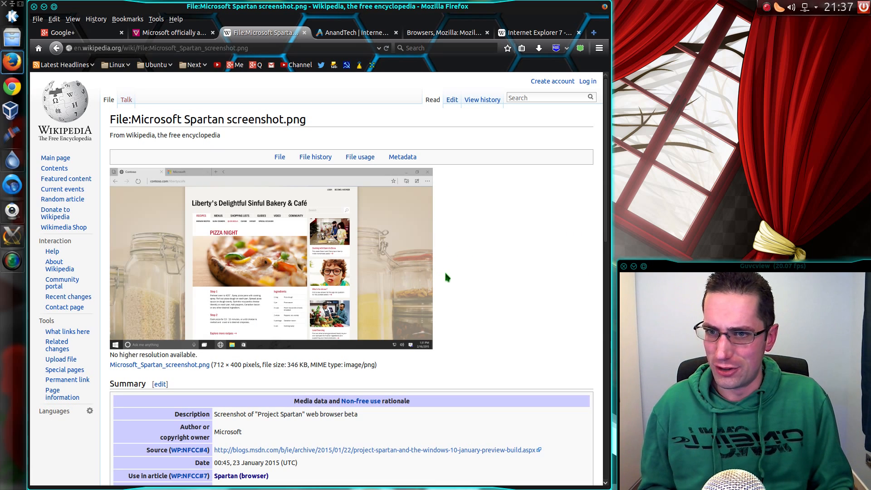
mouse_move(463, 273)
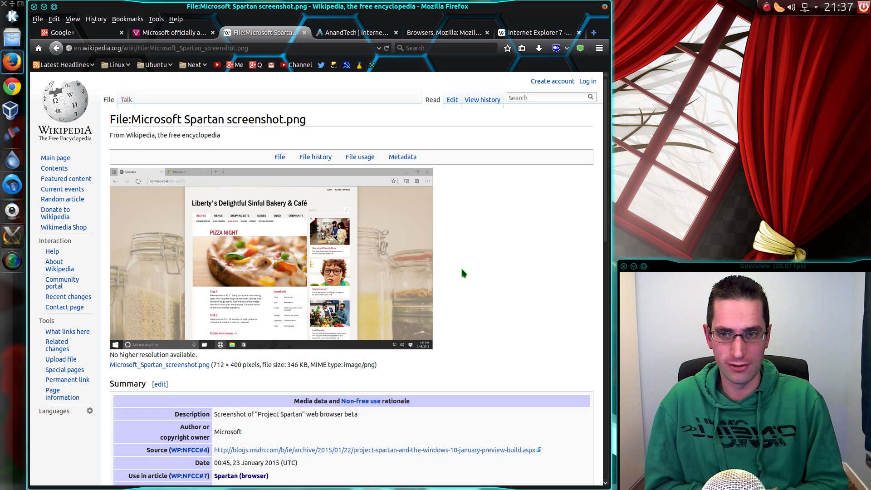
mouse_move(469, 272)
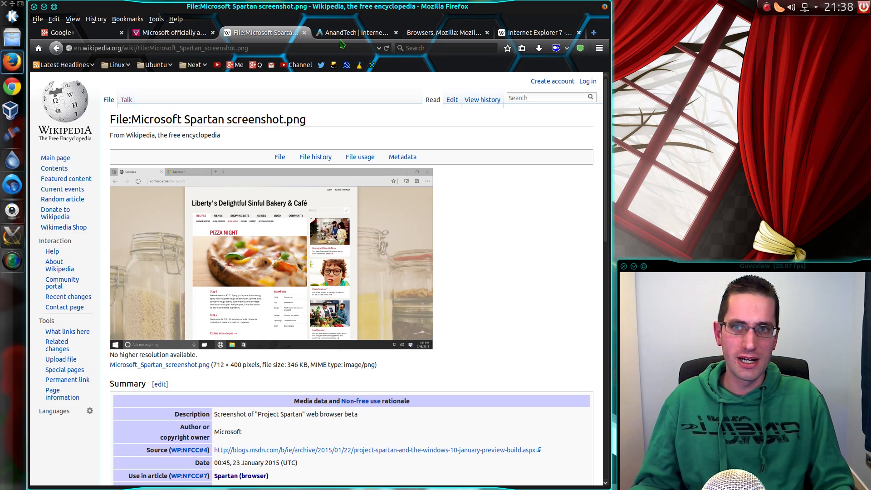
mouse_move(484, 66)
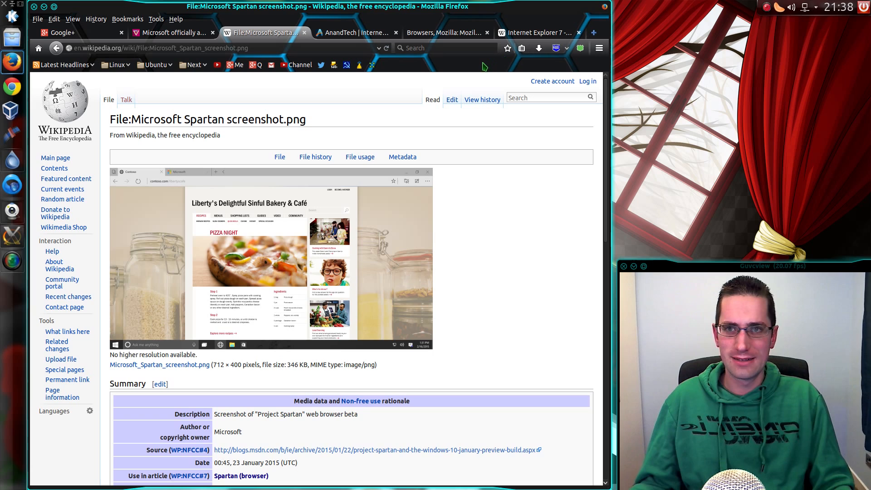
Switch to the MozillaQuest Mozilla 1.0 review tab and scroll down to Figure 1.
left_click(446, 32)
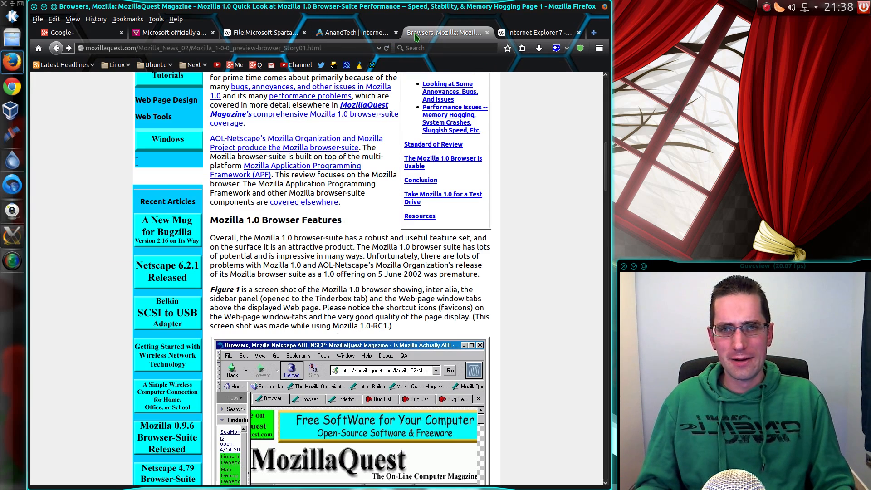
scroll("down", 3)
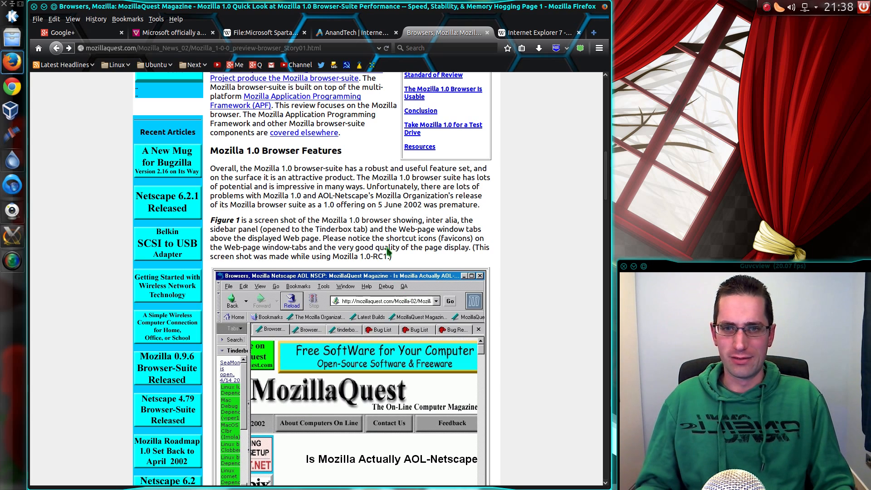
scroll("down", 3)
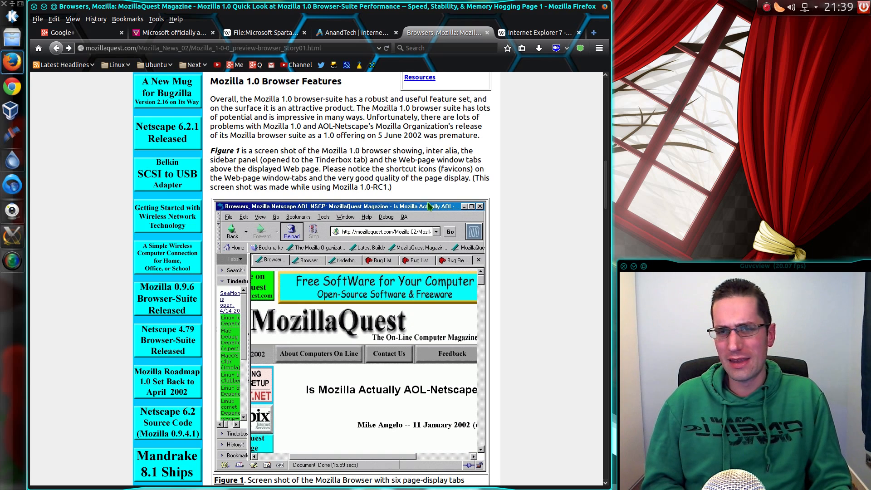
mouse_move(347, 195)
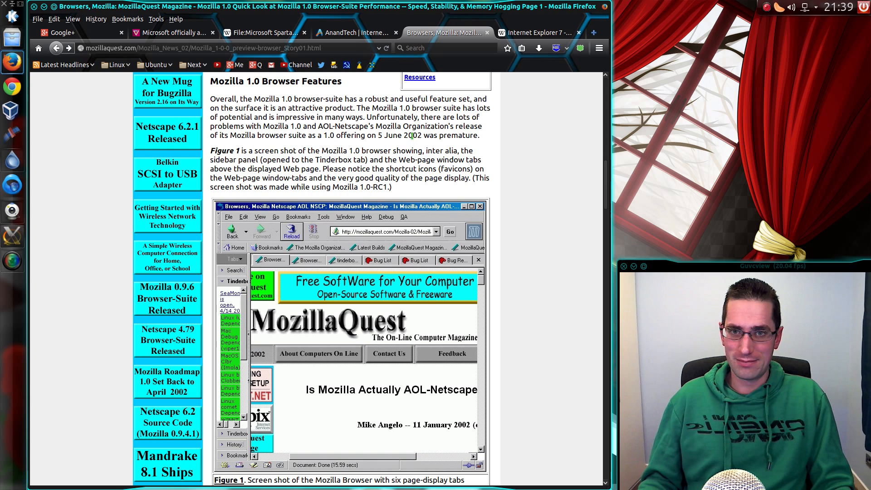
double_click(402, 135)
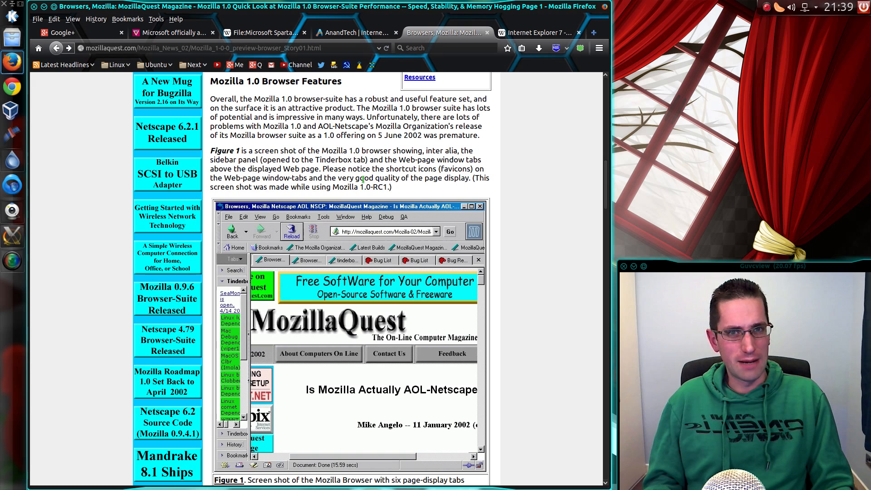
left_click(539, 32)
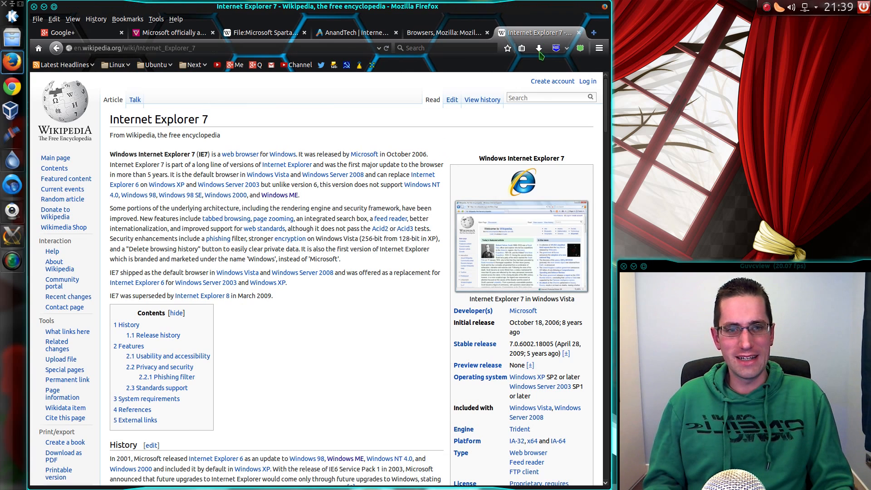
mouse_move(435, 222)
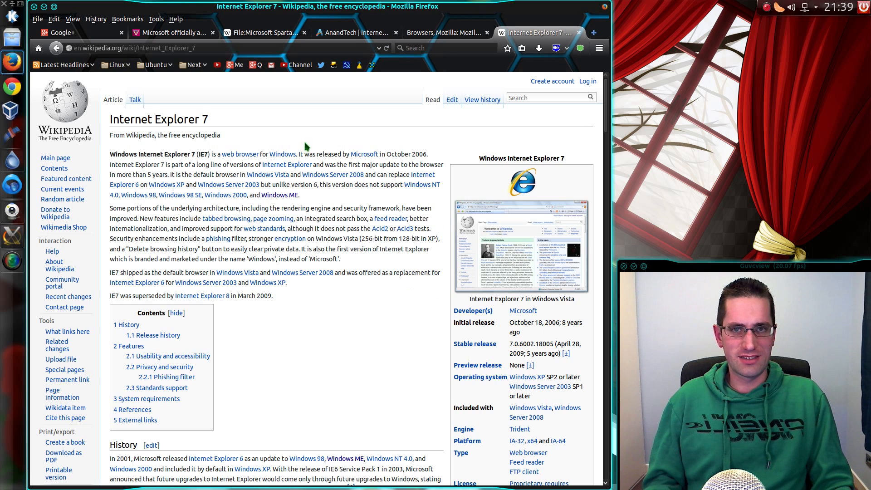
left_click(446, 32)
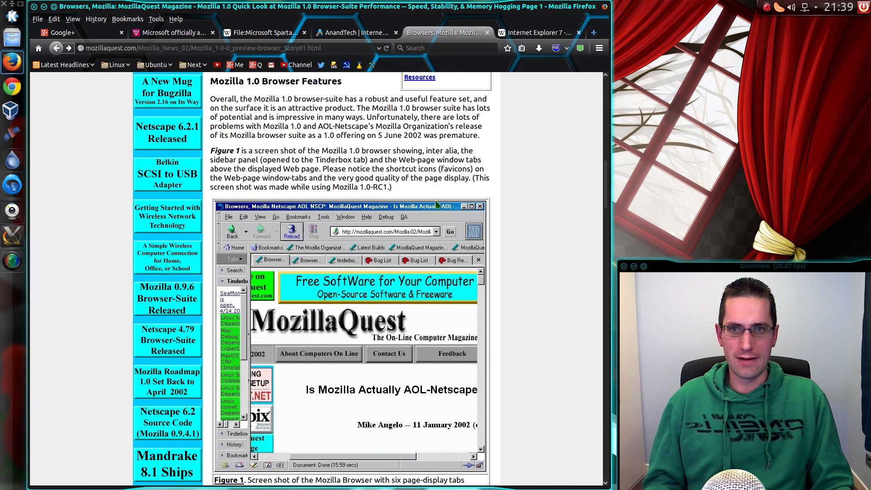
mouse_move(394, 188)
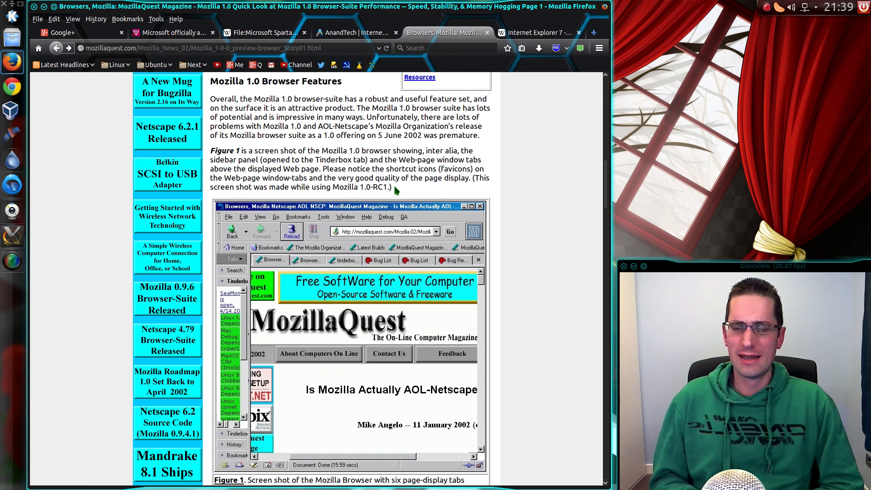
left_click(540, 33)
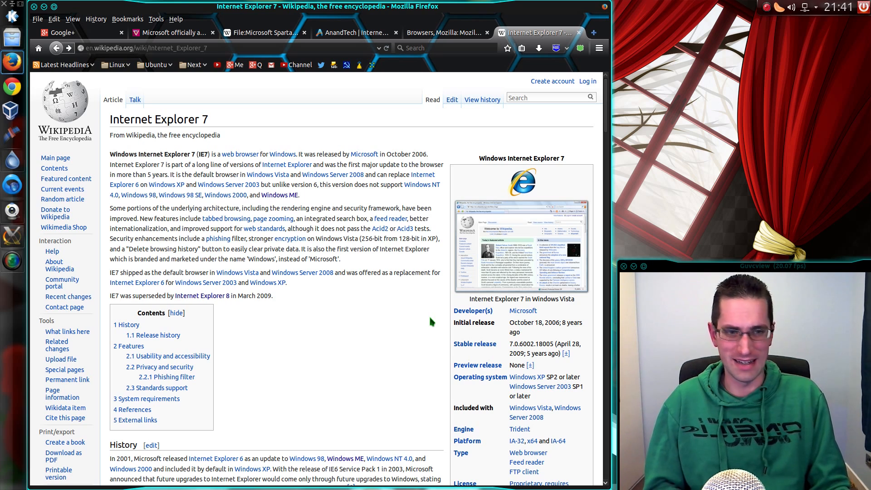
mouse_move(408, 369)
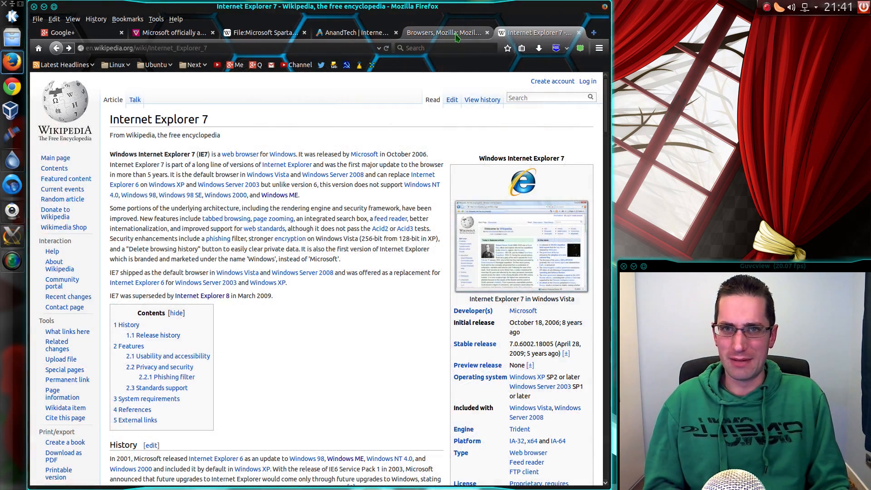
left_click(444, 33)
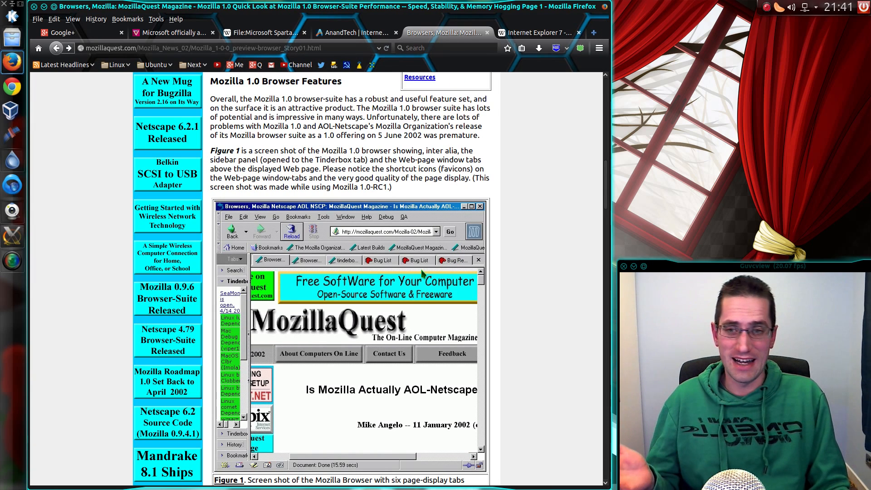